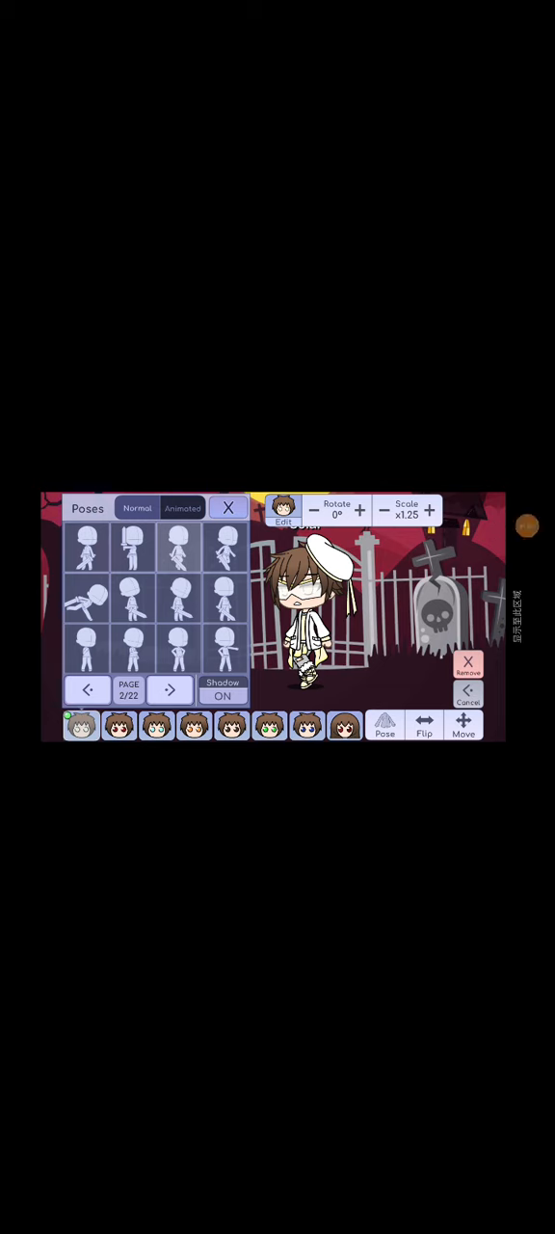
Step: Pose Solar from page two, then switch to the checkered room and place him by the couch
left_click(87, 688)
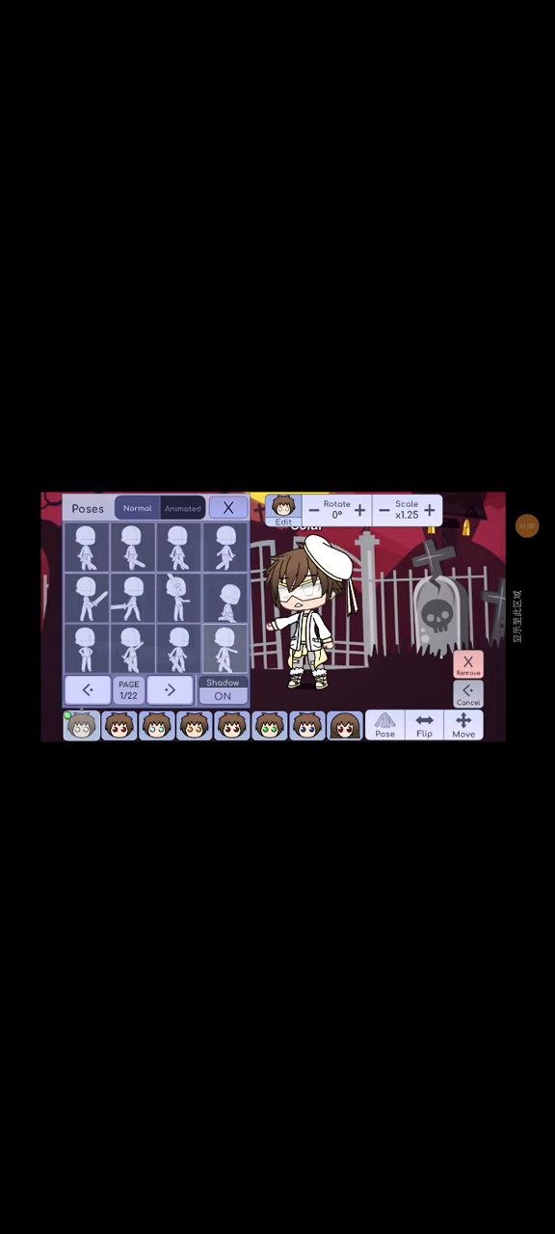
left_click(170, 689)
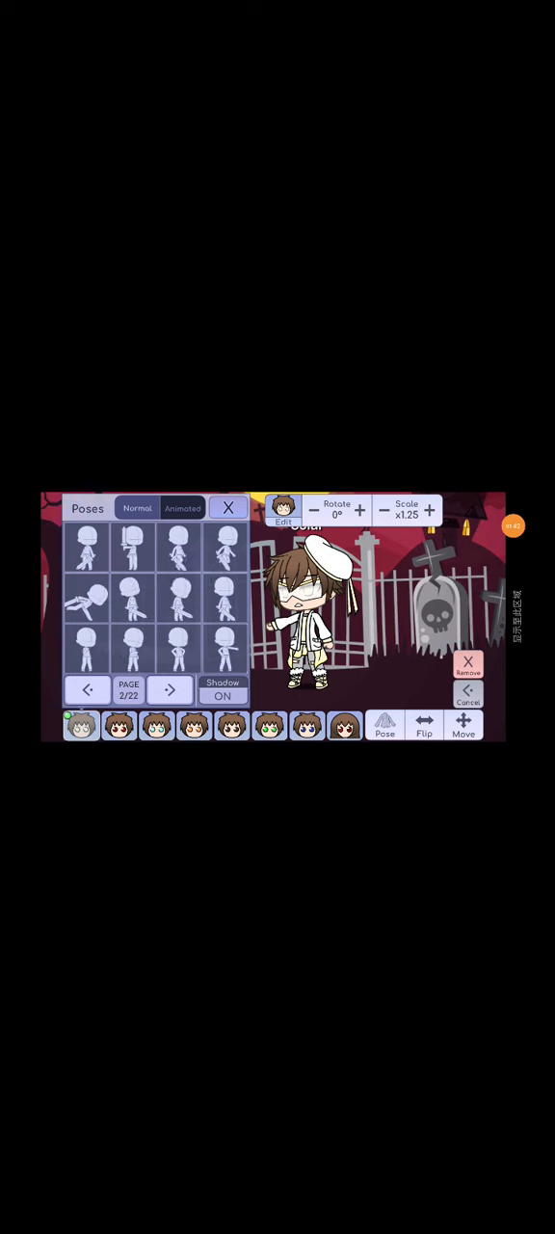
left_click(228, 508)
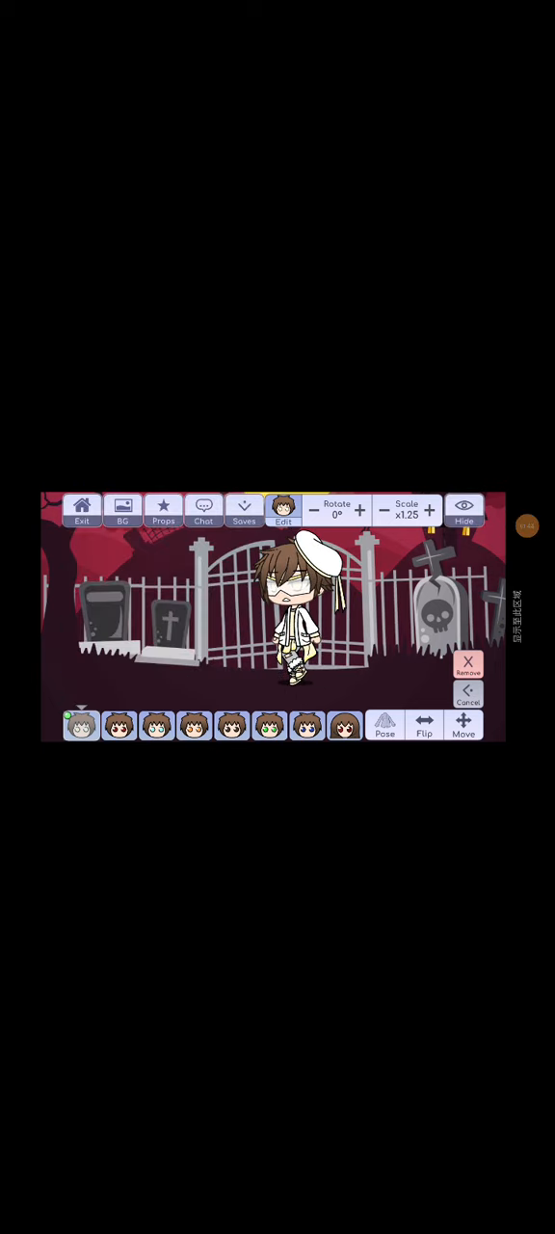
left_click(121, 511)
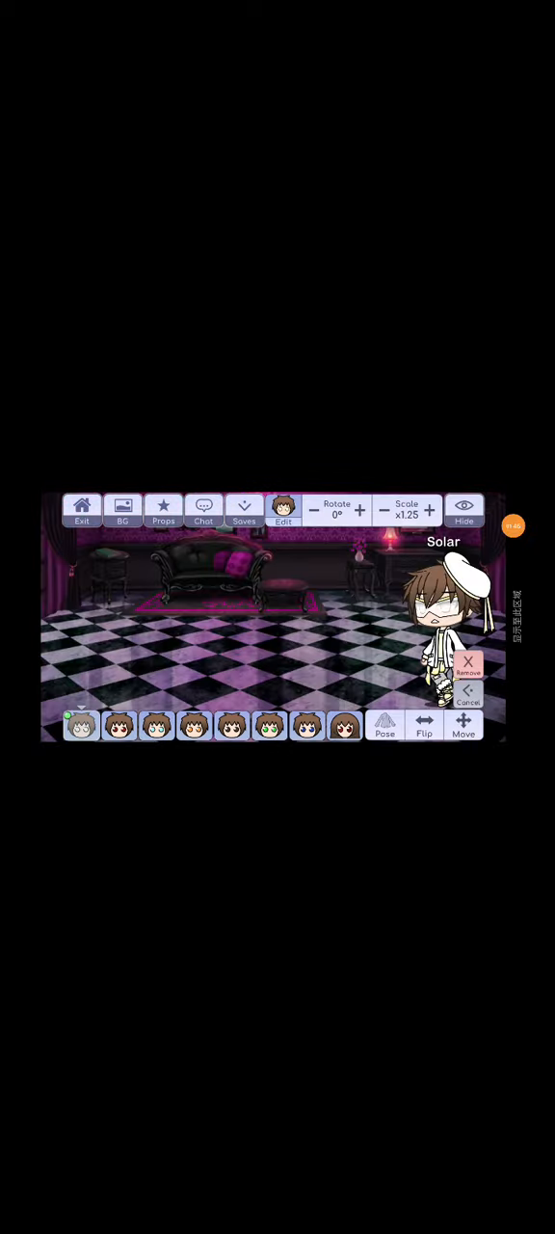
left_click_drag(453, 637, 221, 598)
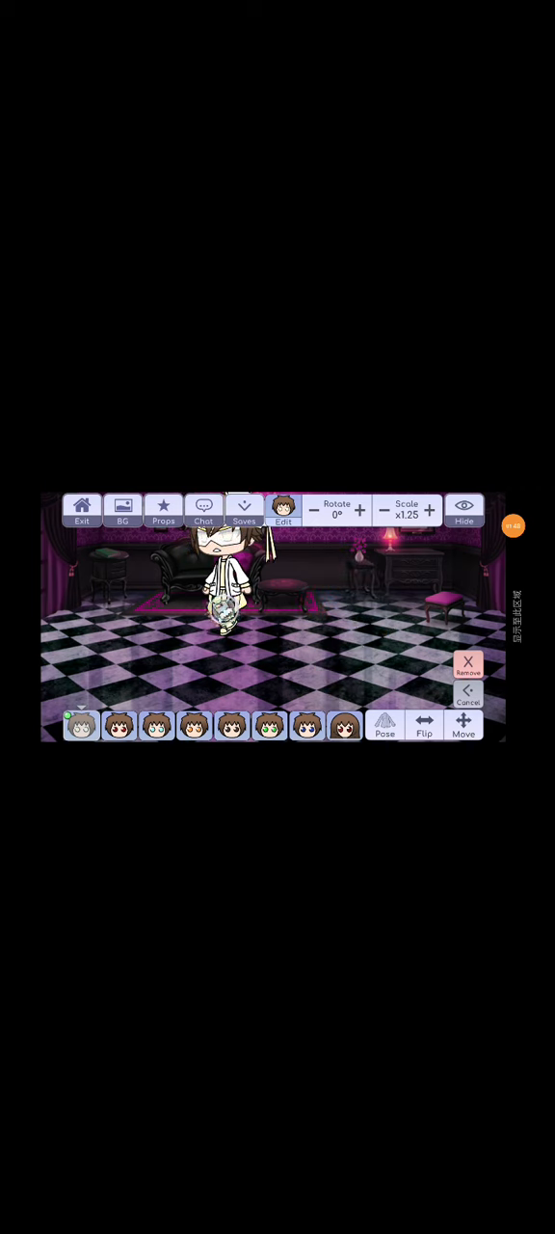
Step: Give Solar the crossed-arms pose from page one, then load the red-carpet hall scene
left_click(383, 726)
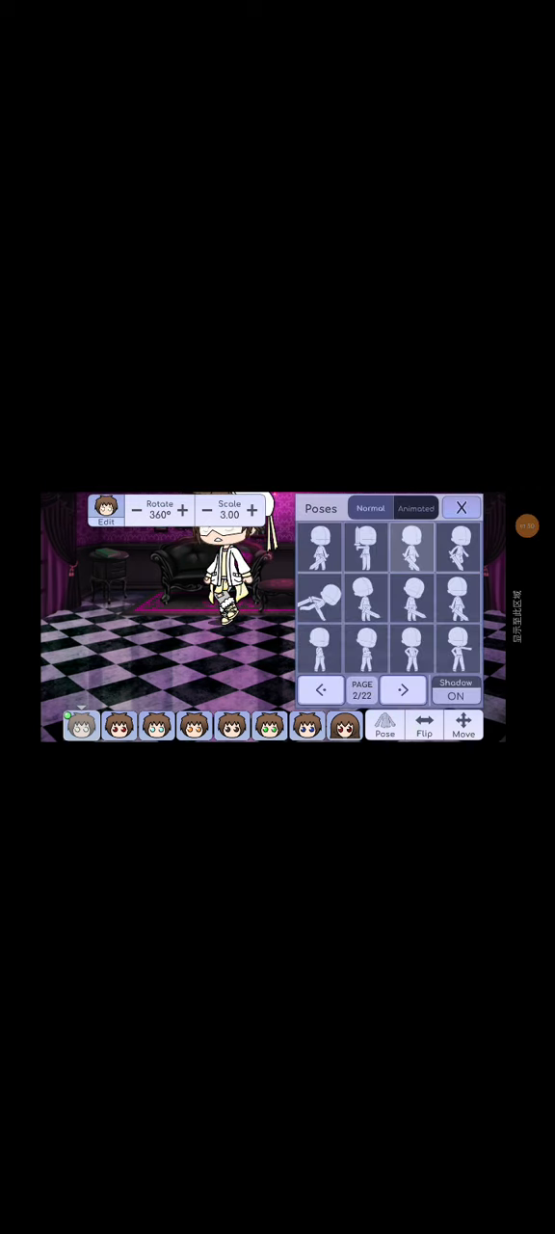
left_click(324, 690)
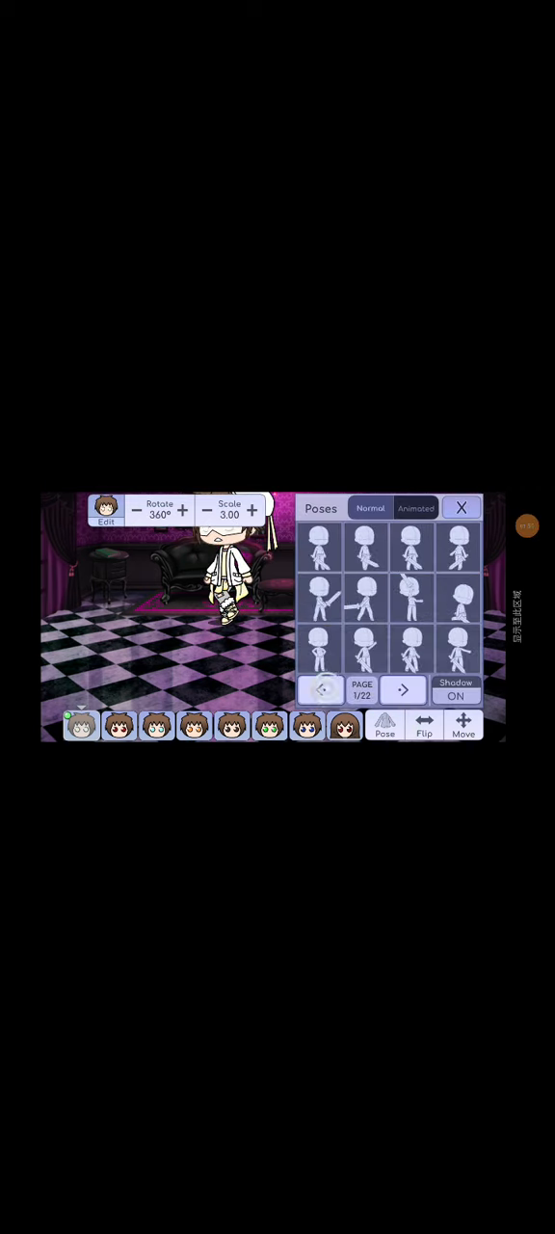
left_click(461, 508)
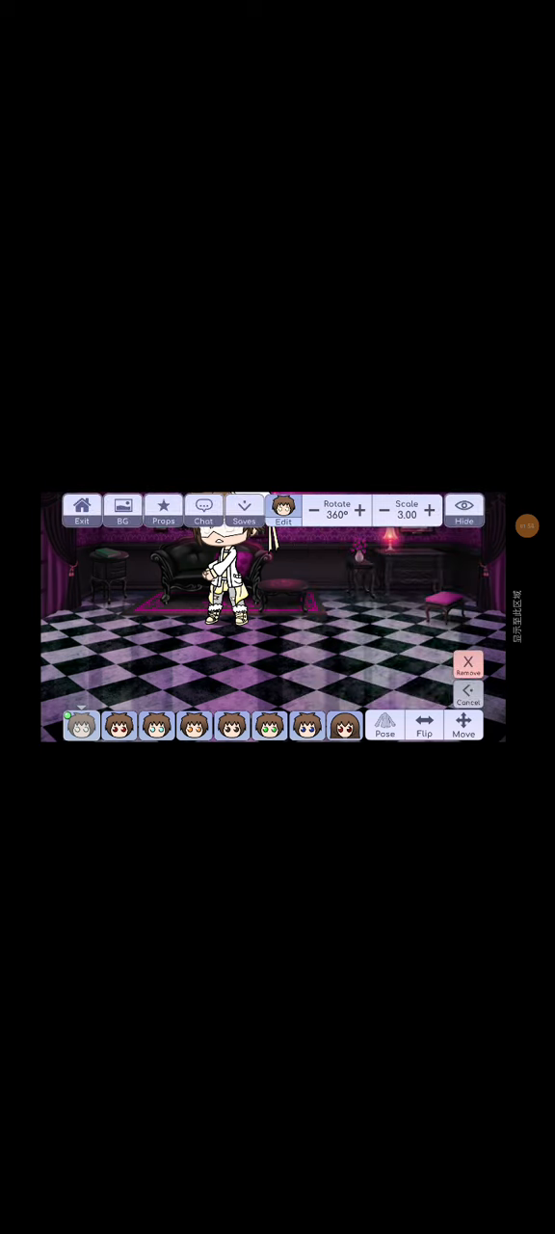
left_click(384, 728)
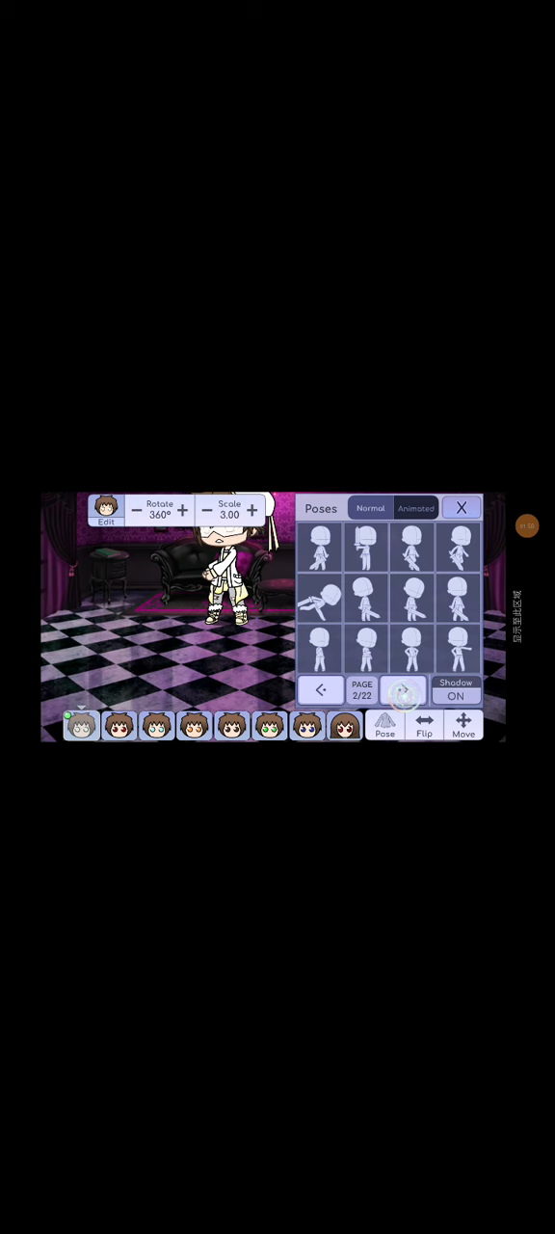
left_click(460, 508)
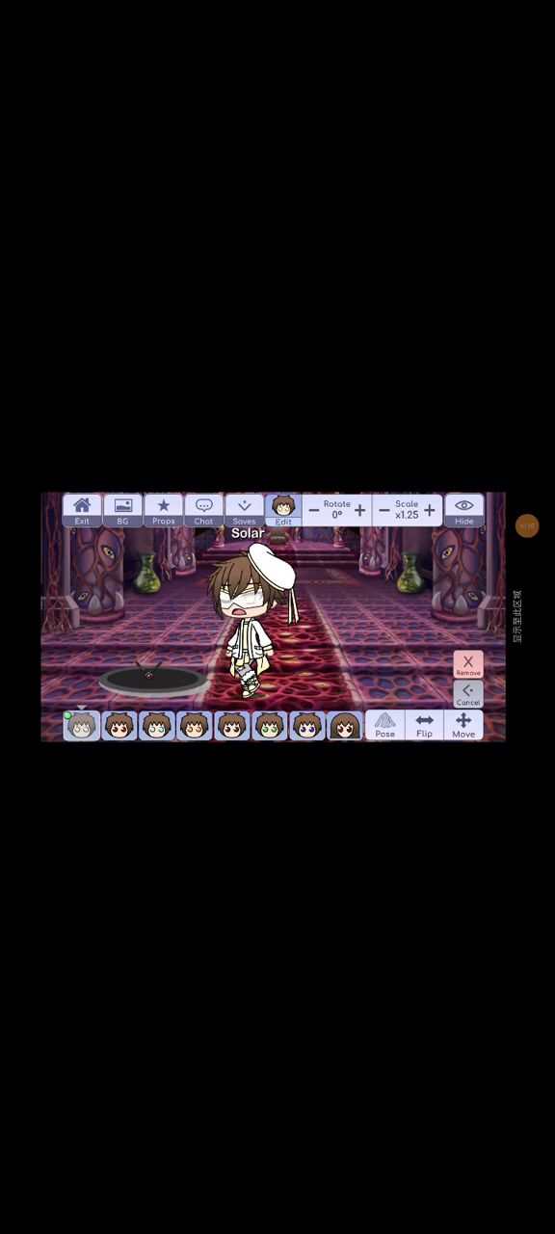
Step: Pose Solar holding the black bag using a pose from the first page
left_click(383, 728)
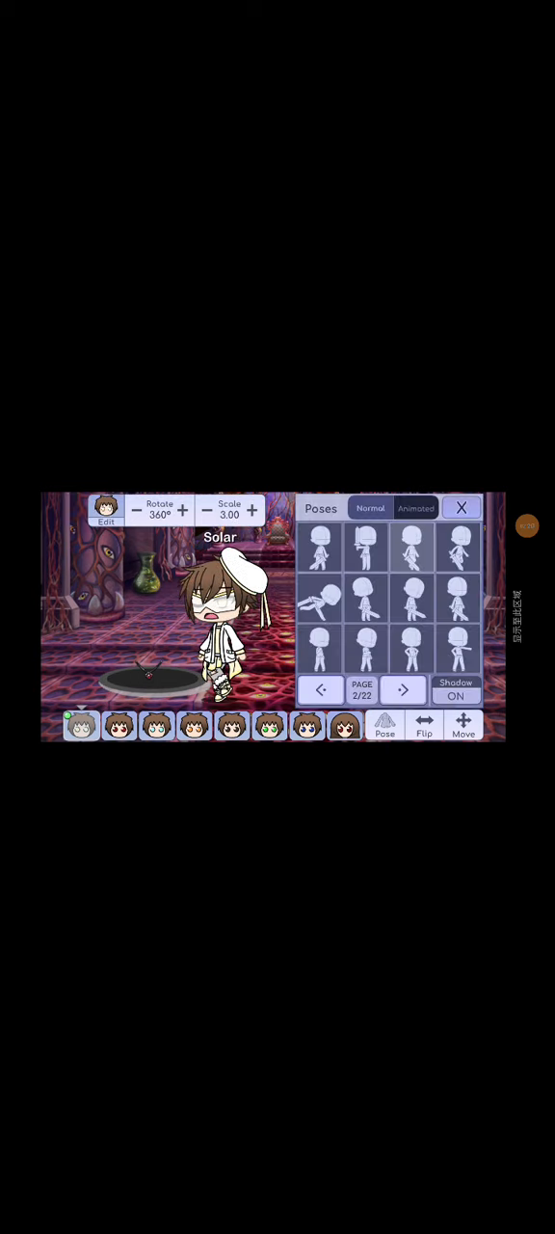
left_click(322, 690)
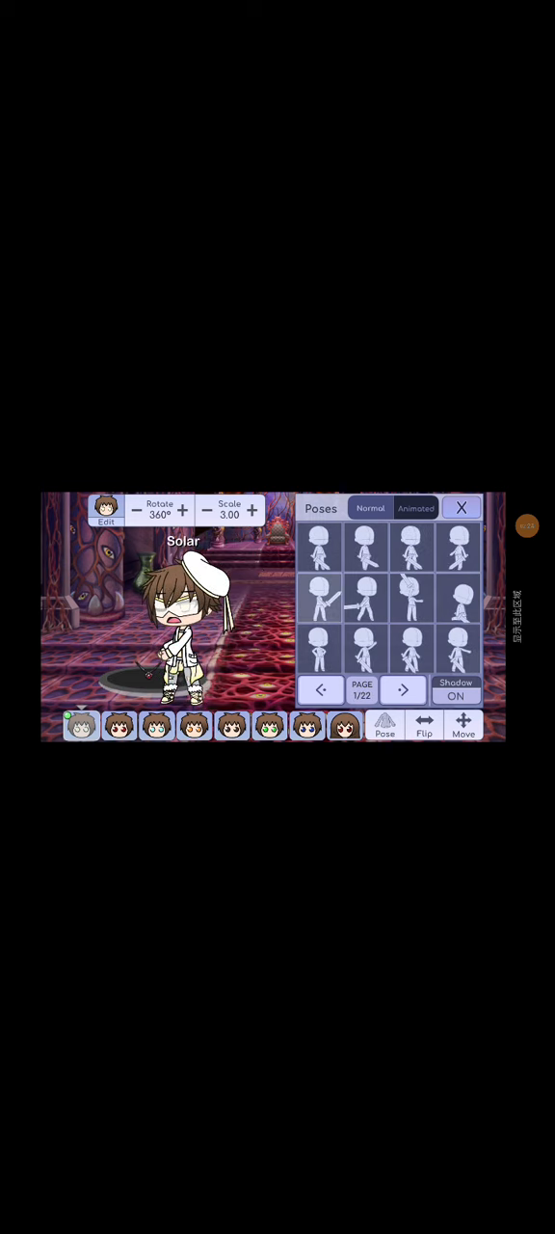
left_click(460, 508)
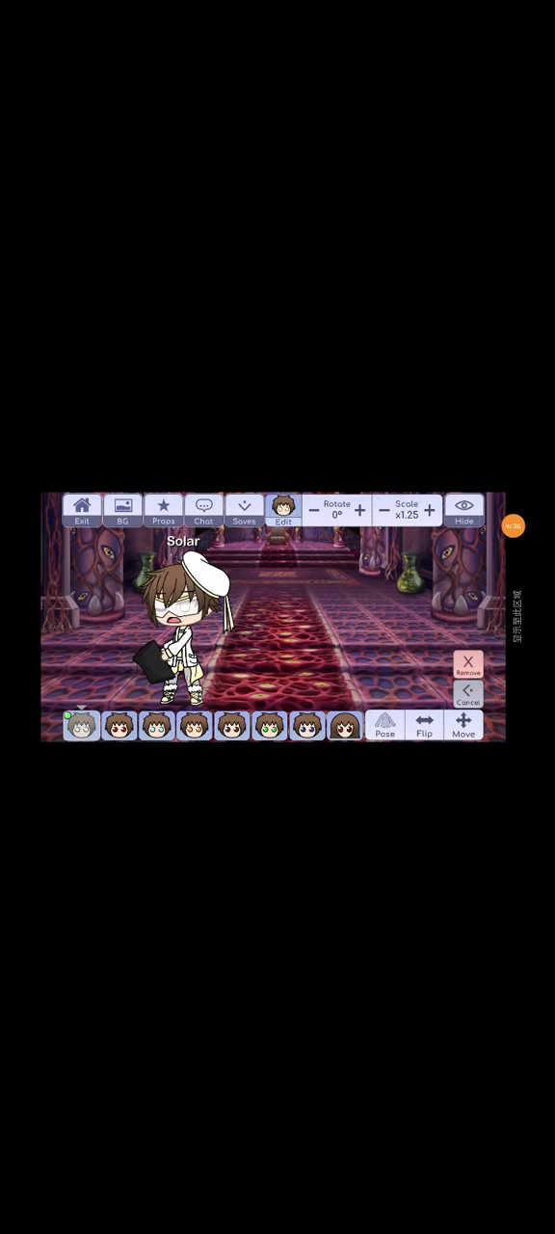
Step: Switch Solar to a page-two pose with the black bag held low
left_click(385, 729)
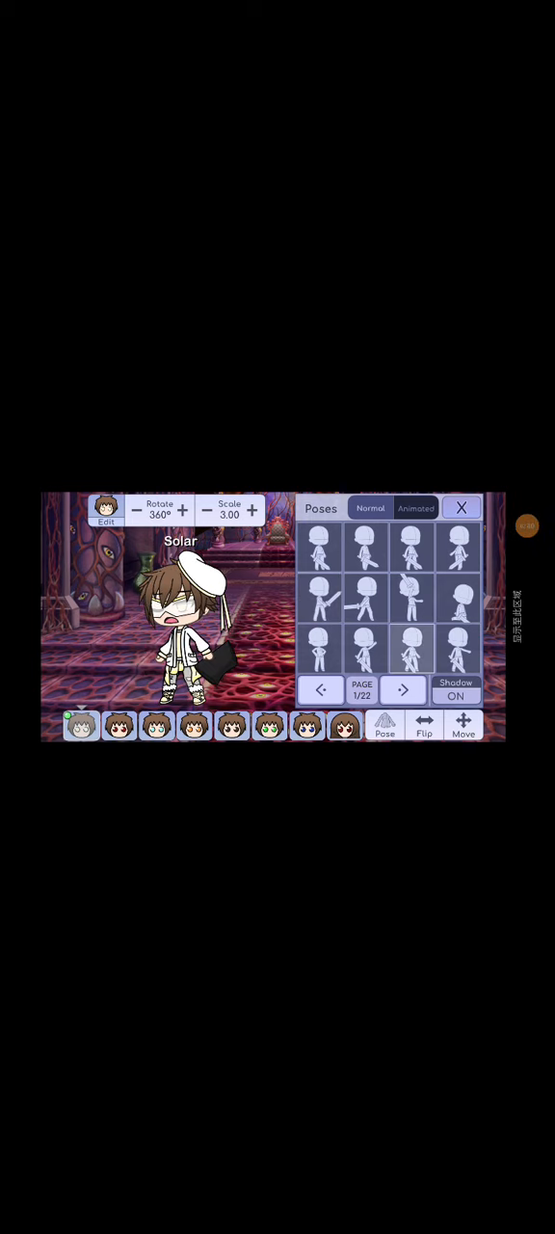
left_click(404, 690)
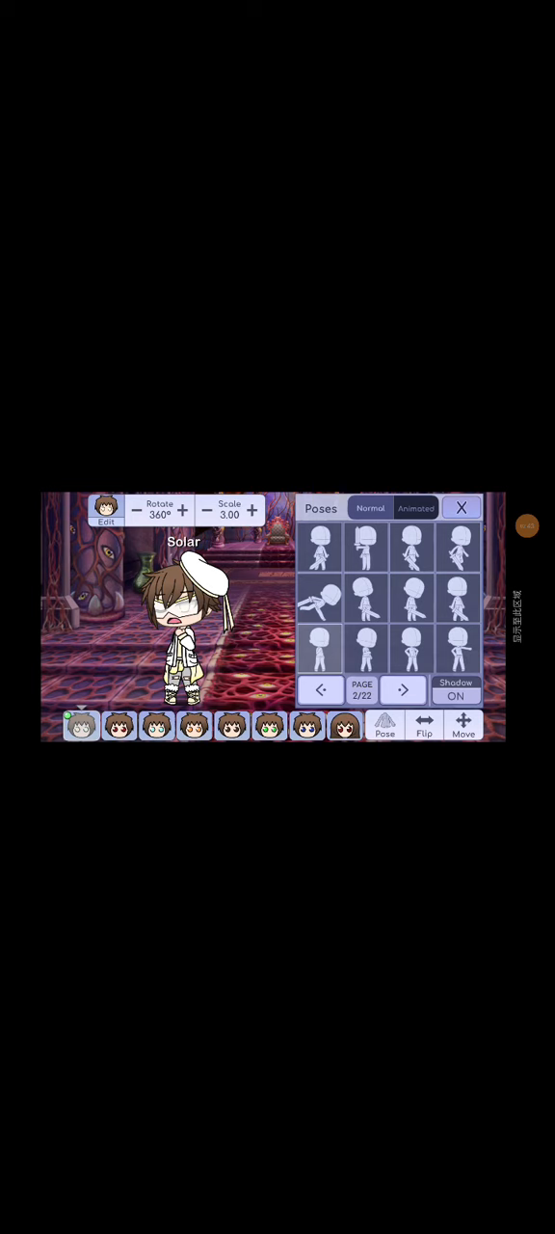
left_click(366, 602)
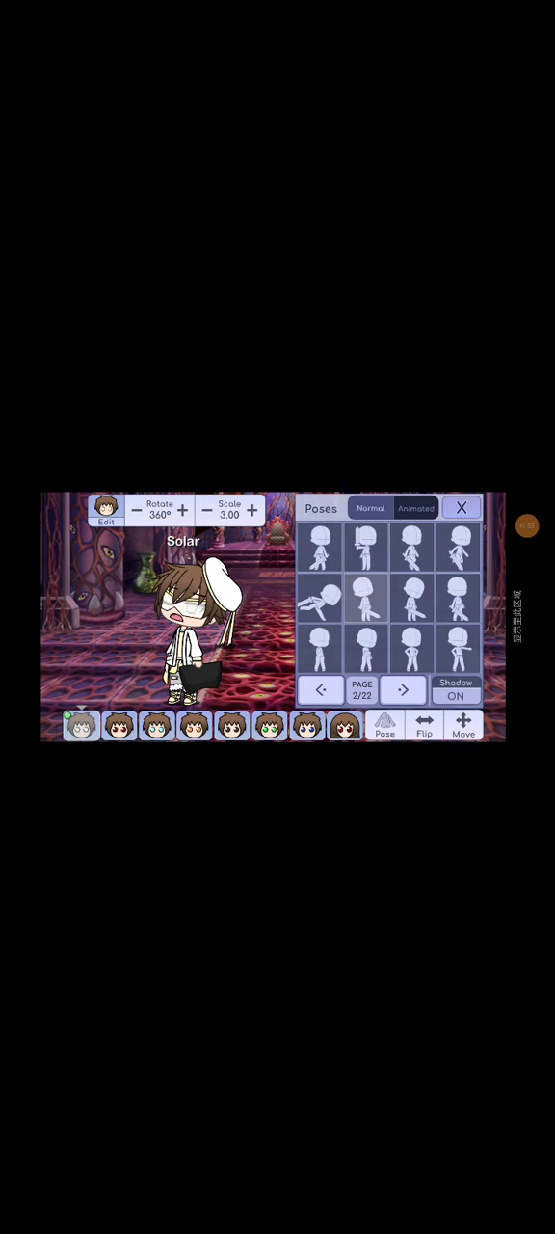
left_click(461, 508)
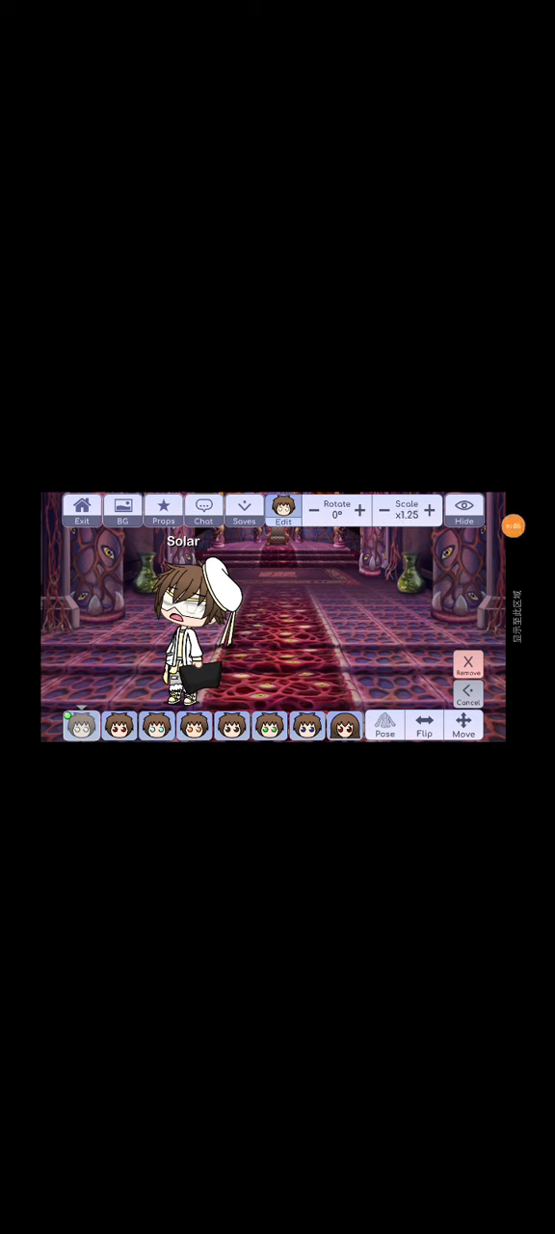
Step: Reselect Solar, remove him from the hall, and bring up the portal scene
left_click(468, 694)
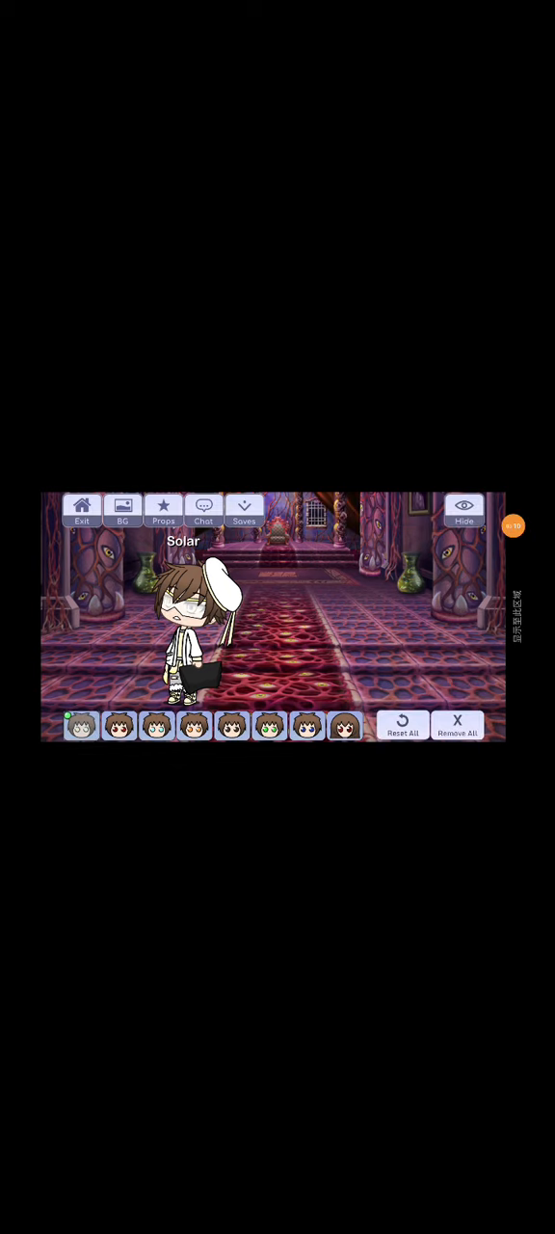
left_click(183, 636)
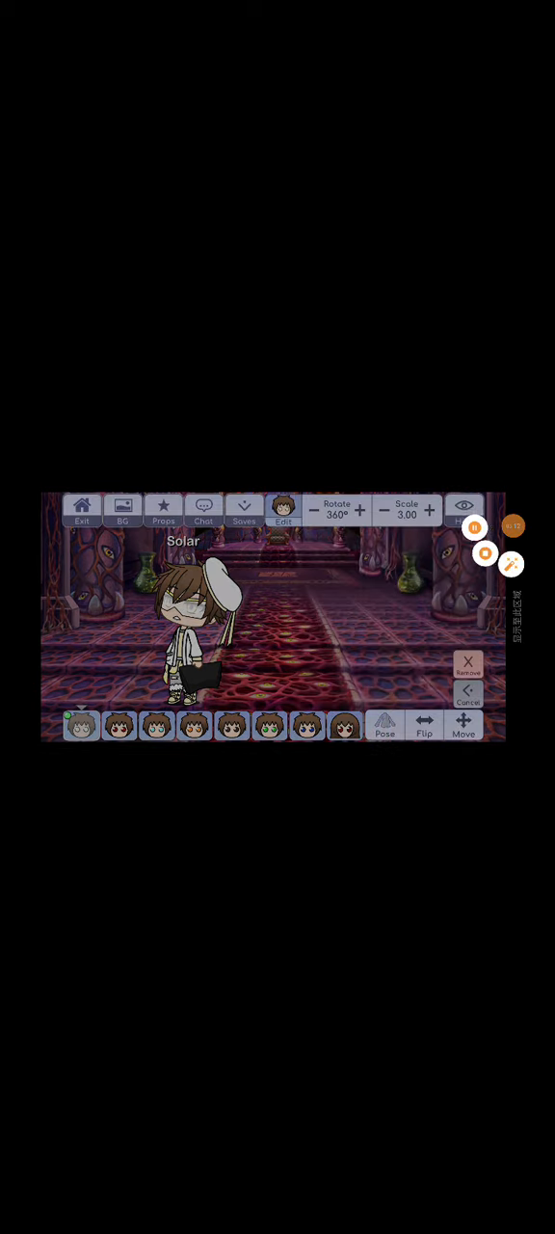
left_click(385, 728)
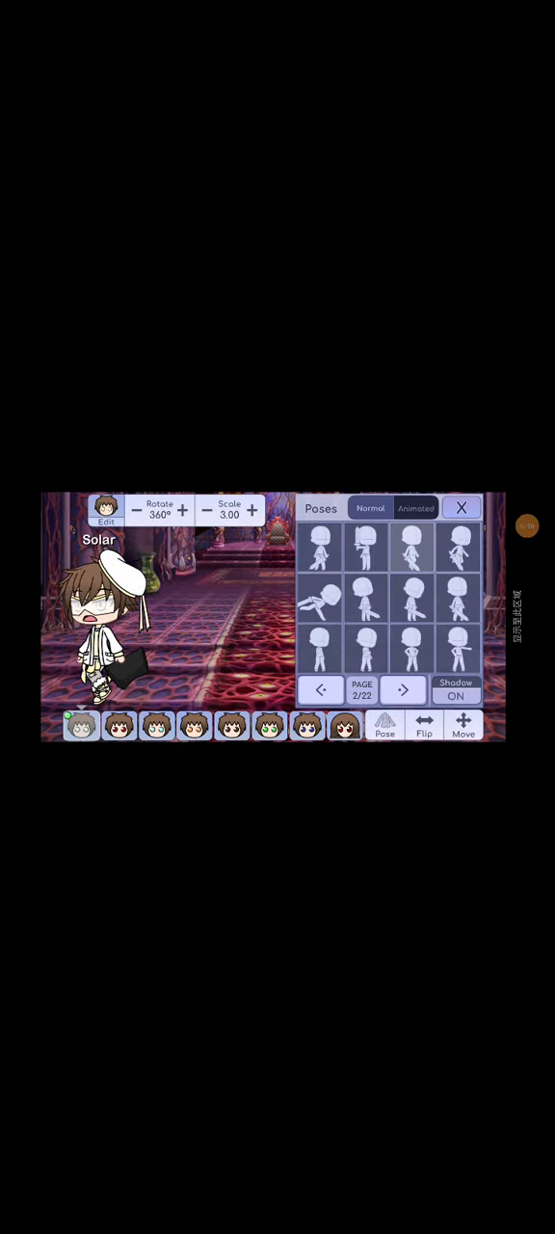
left_click(461, 508)
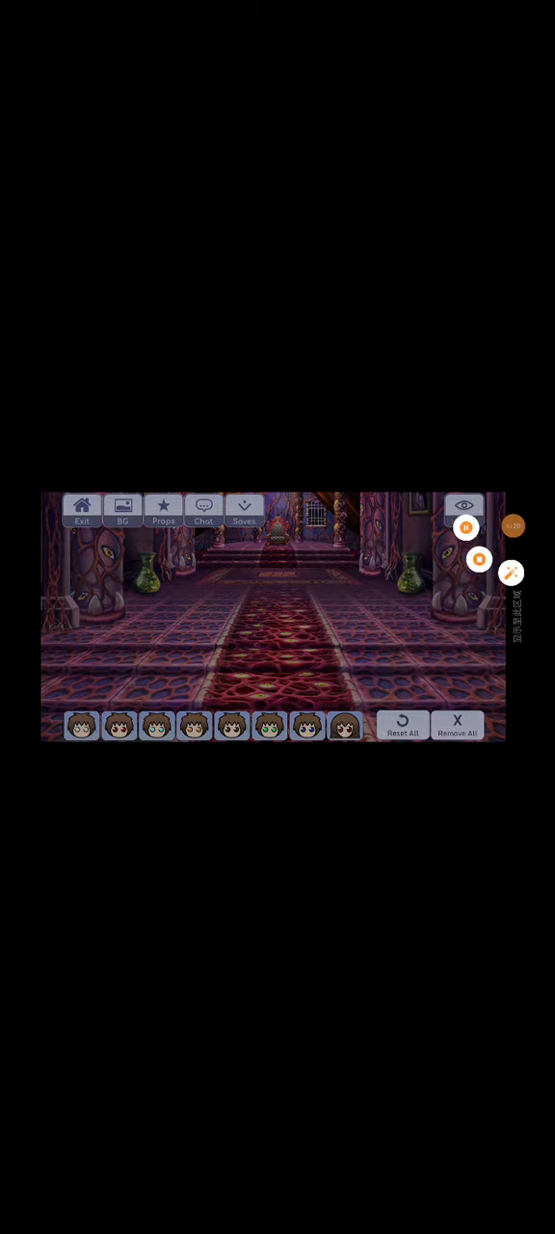
left_click(81, 726)
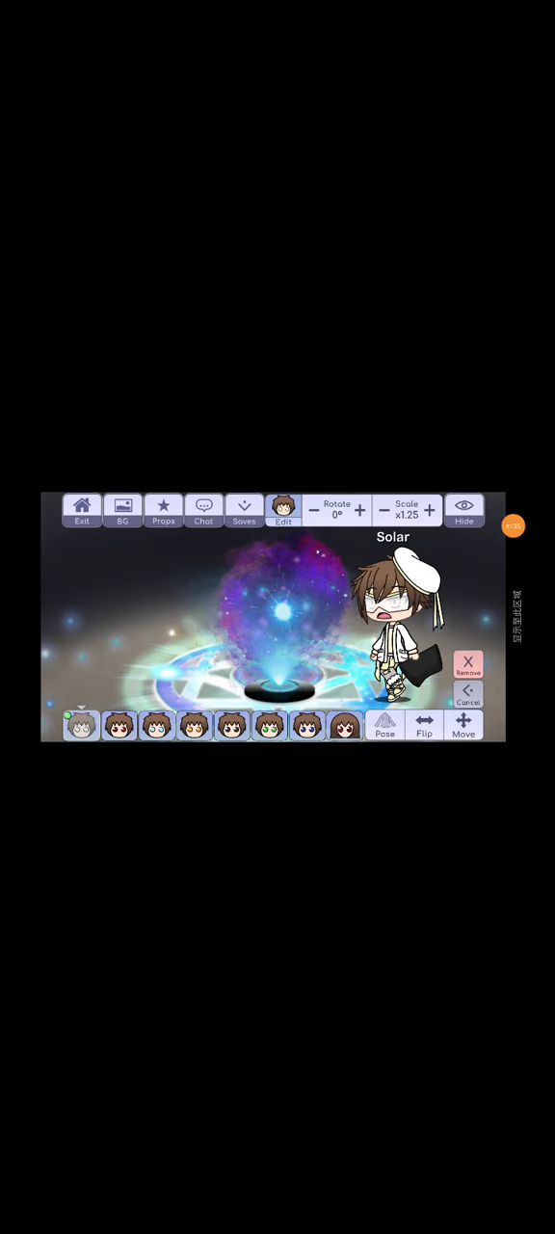
Step: Open Solar's poses list beside the glowing portal
left_click(384, 728)
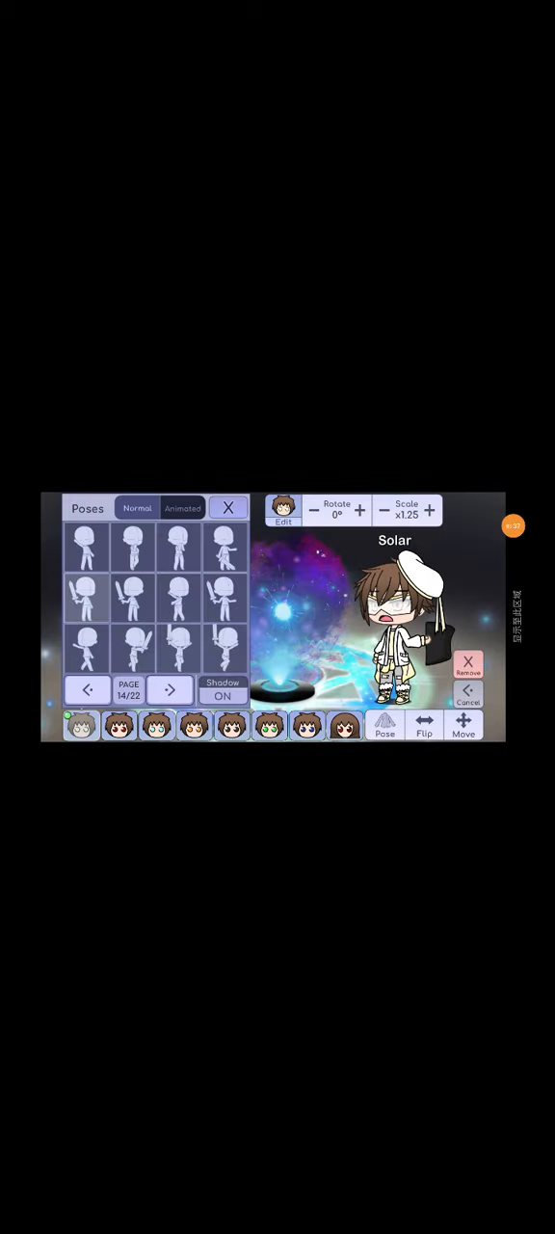